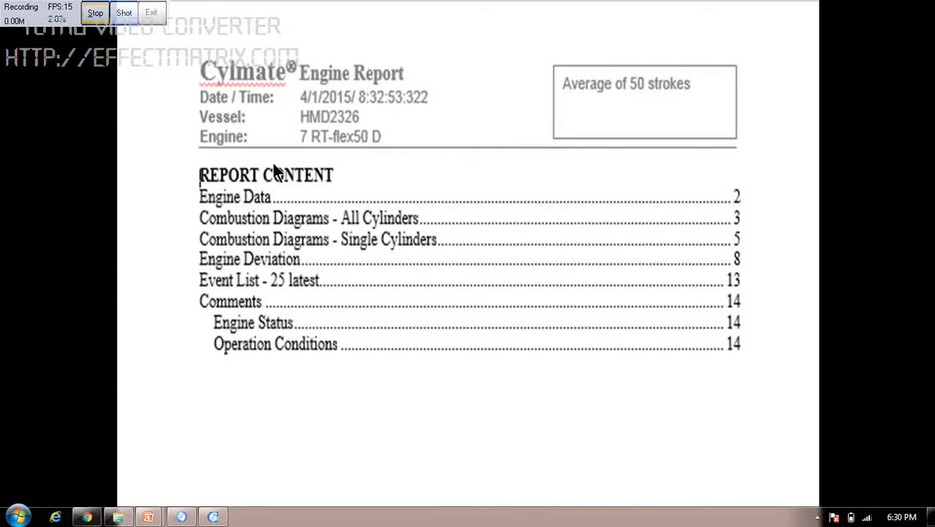
pyautogui.moveTo(550, 134)
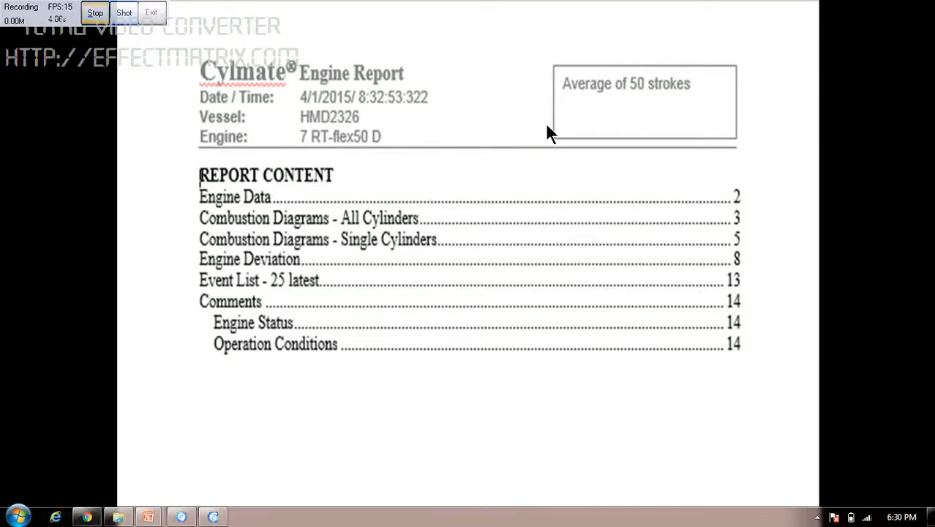
pyautogui.moveTo(472, 156)
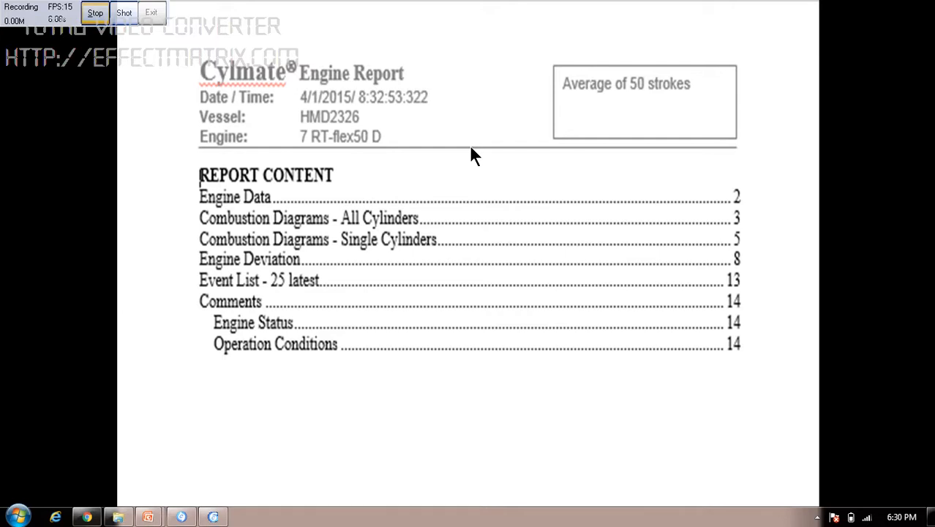
pyautogui.moveTo(466, 119)
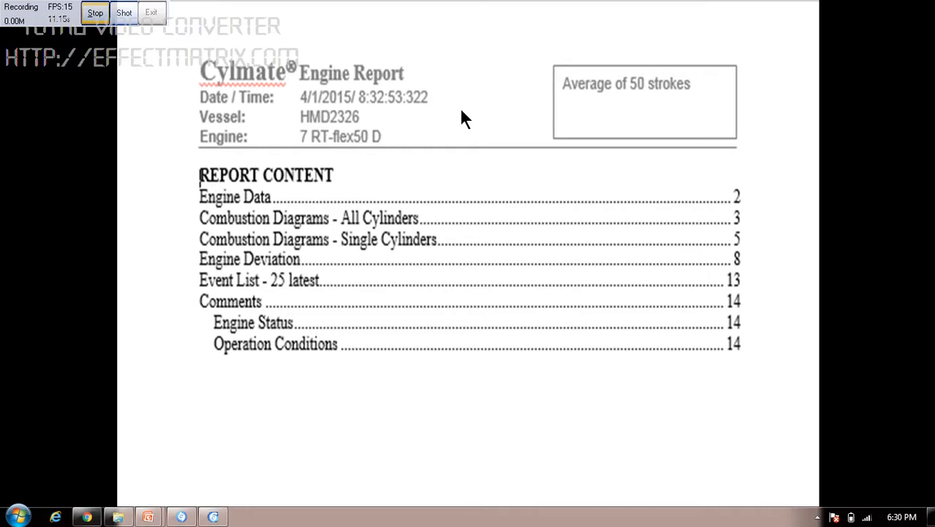
pyautogui.moveTo(327, 162)
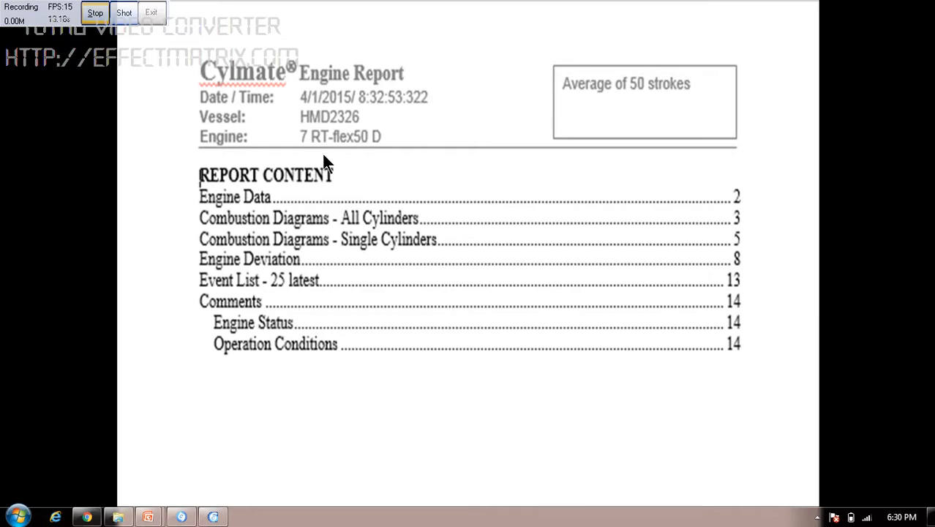
pyautogui.moveTo(392, 158)
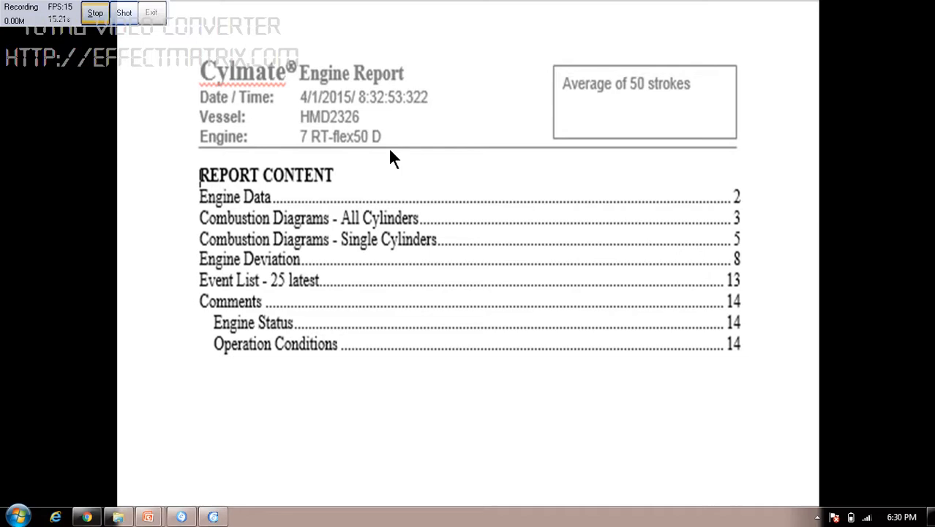
pyautogui.moveTo(366, 155)
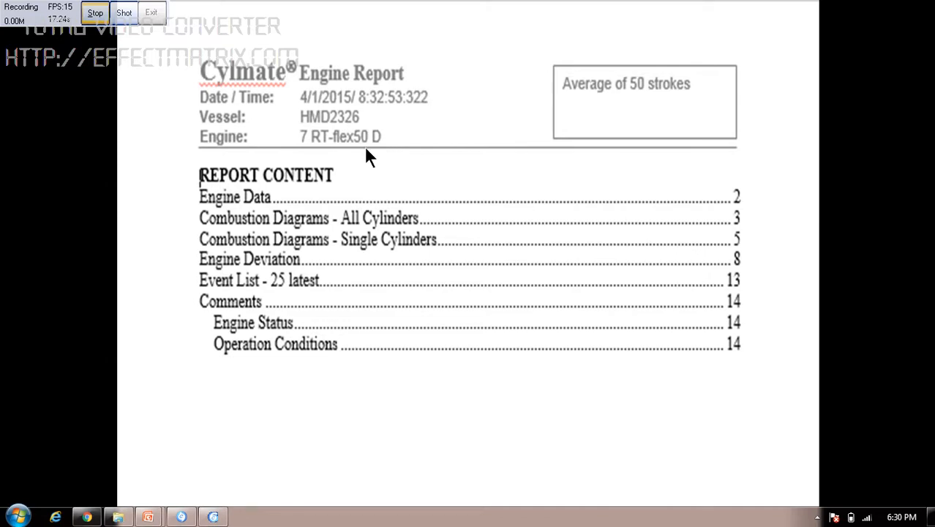
pyautogui.moveTo(438, 212)
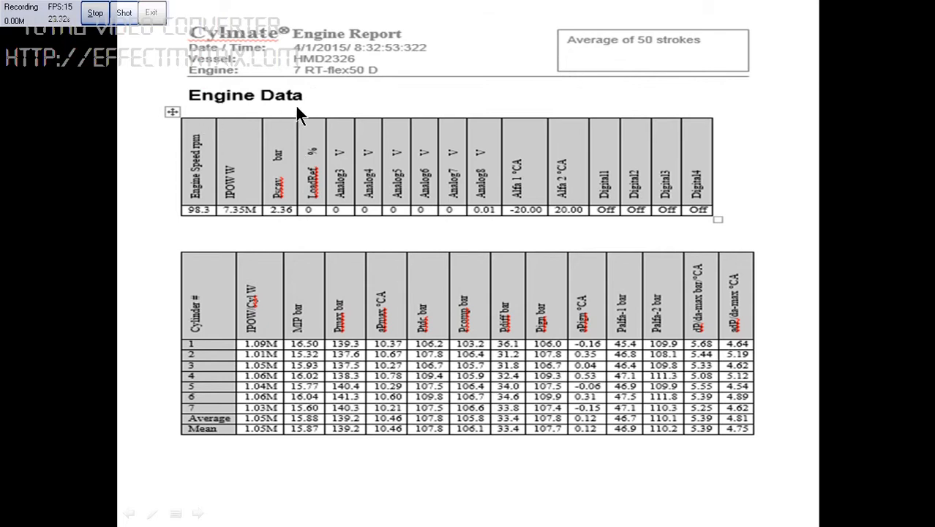
pyautogui.moveTo(238, 84)
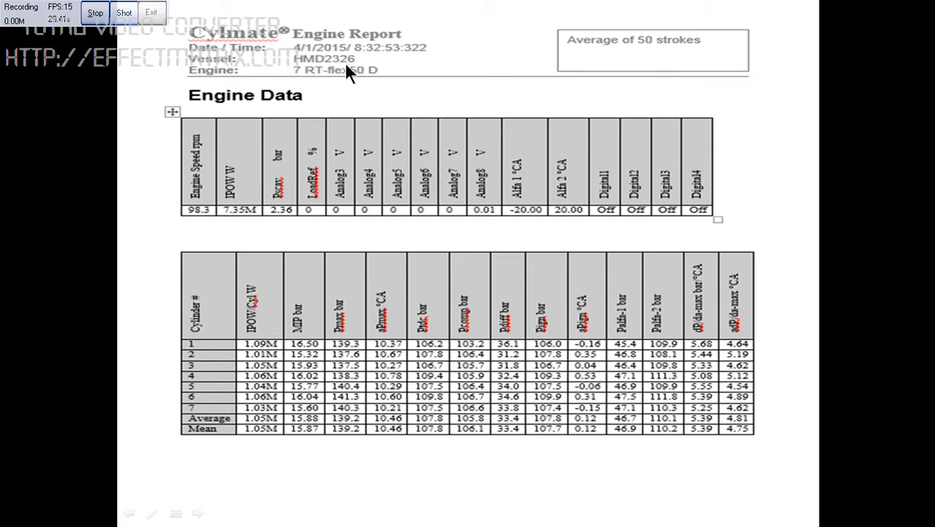
pyautogui.moveTo(435, 93)
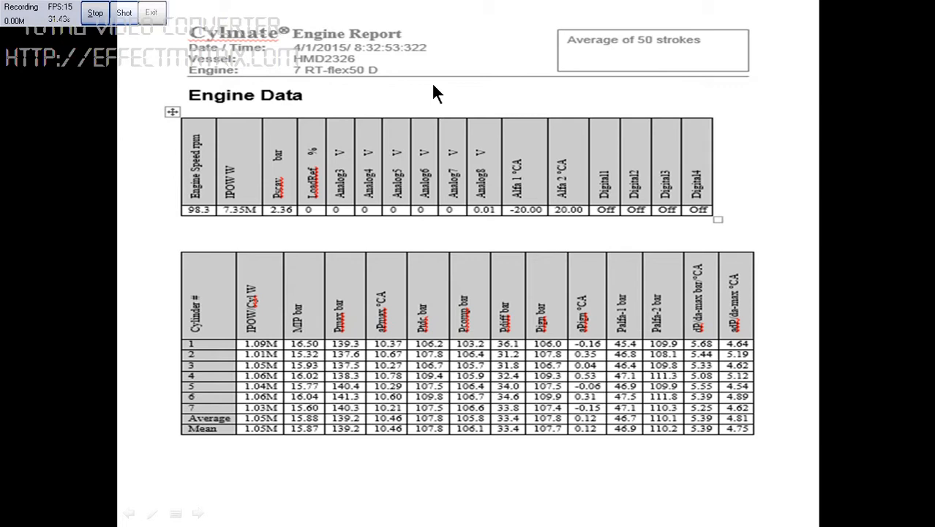
pyautogui.moveTo(594, 64)
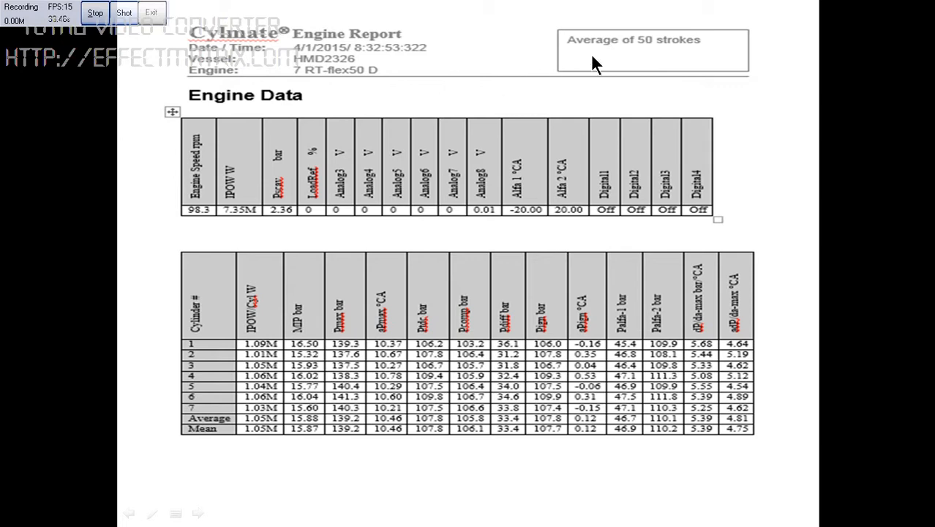
pyautogui.moveTo(691, 57)
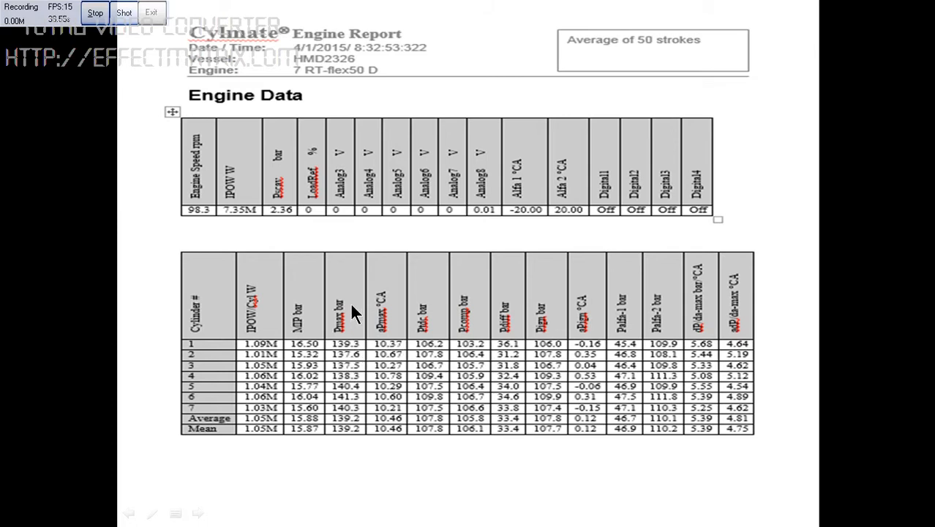
pyautogui.moveTo(366, 432)
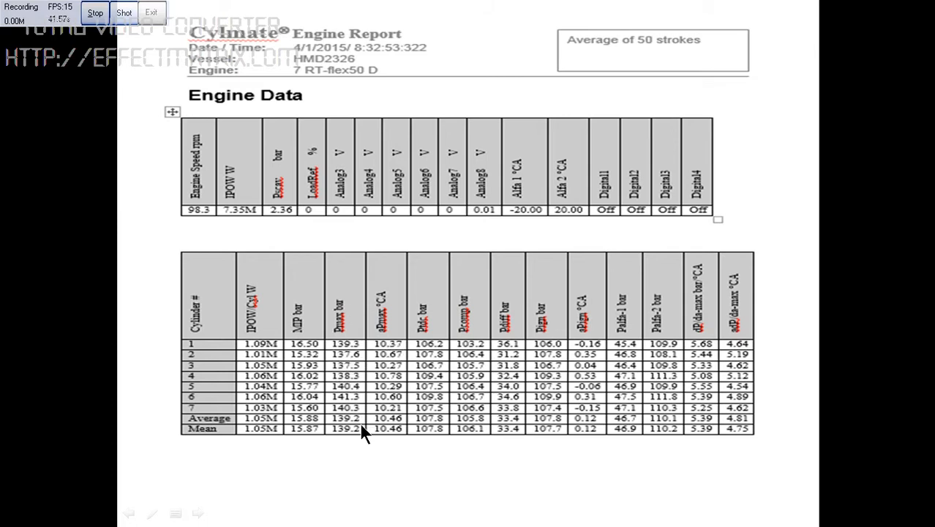
pyautogui.moveTo(356, 369)
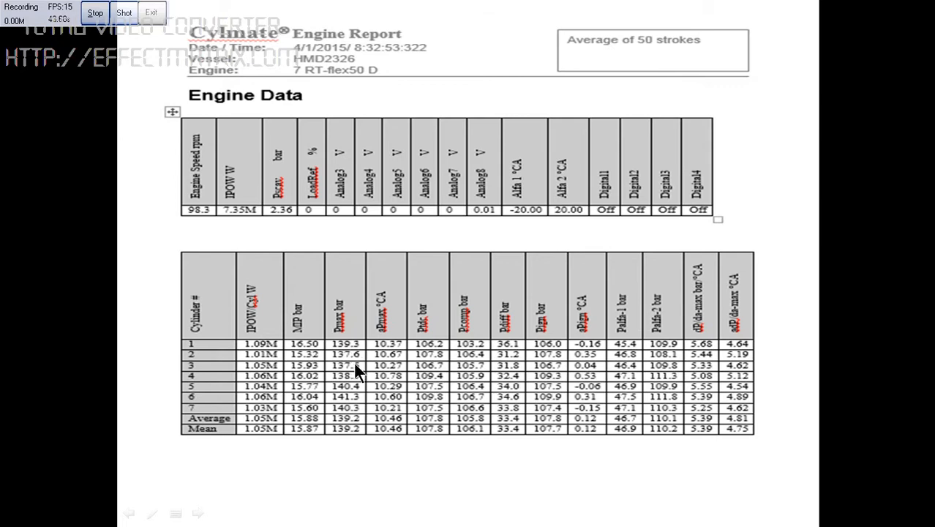
pyautogui.moveTo(356, 350)
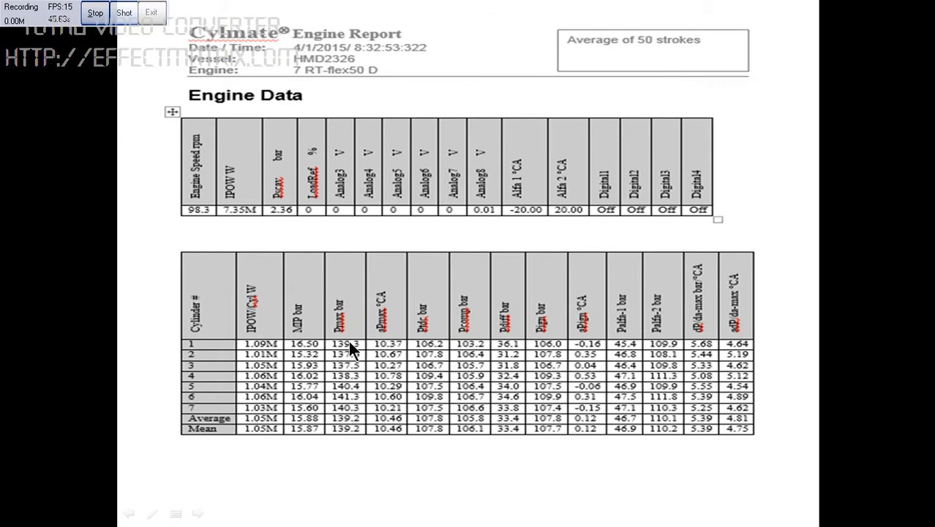
pyautogui.moveTo(475, 358)
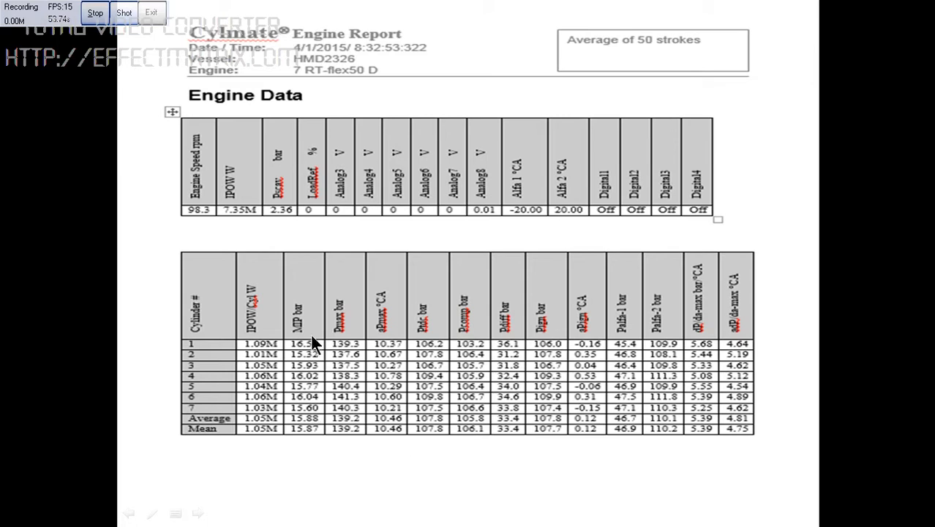
pyautogui.moveTo(306, 340)
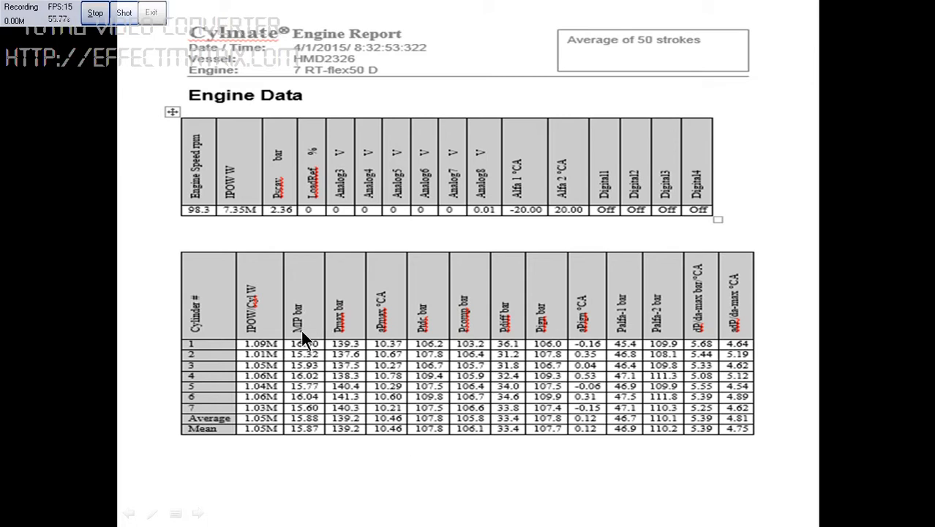
pyautogui.moveTo(315, 354)
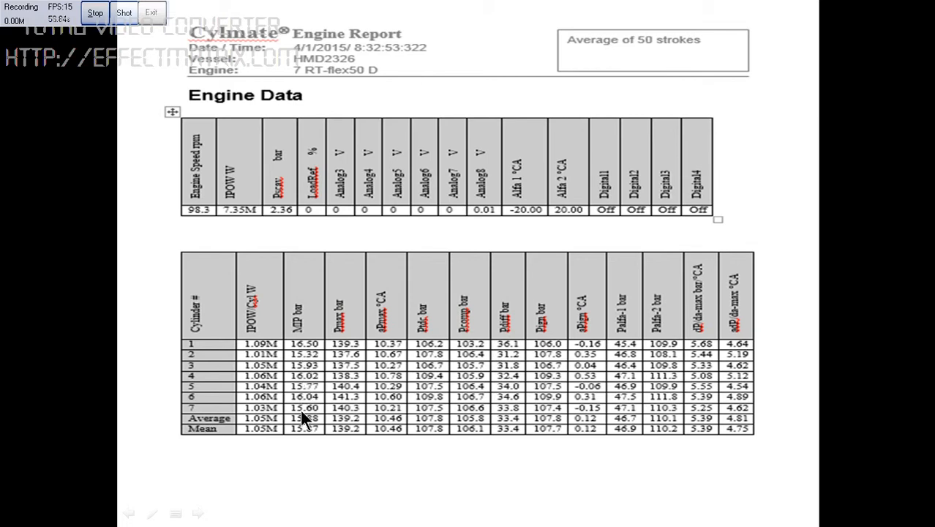
pyautogui.moveTo(311, 410)
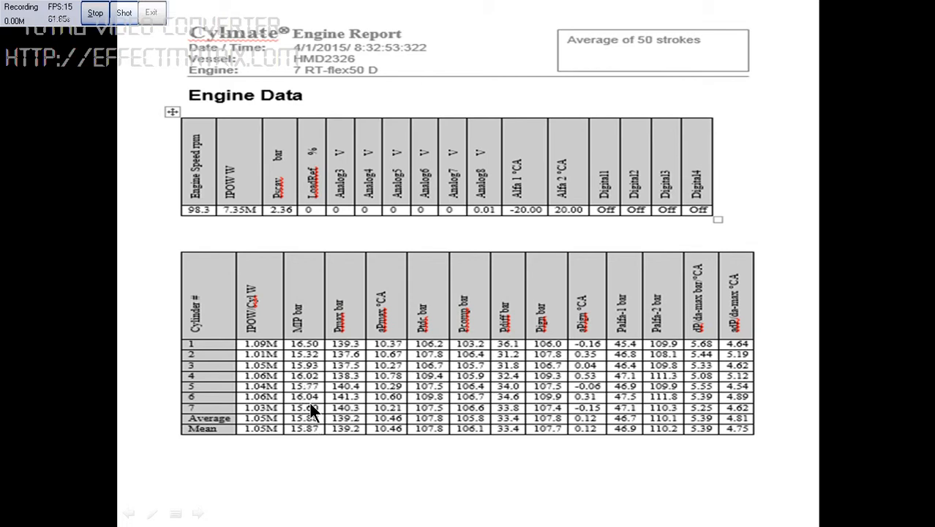
pyautogui.moveTo(392, 271)
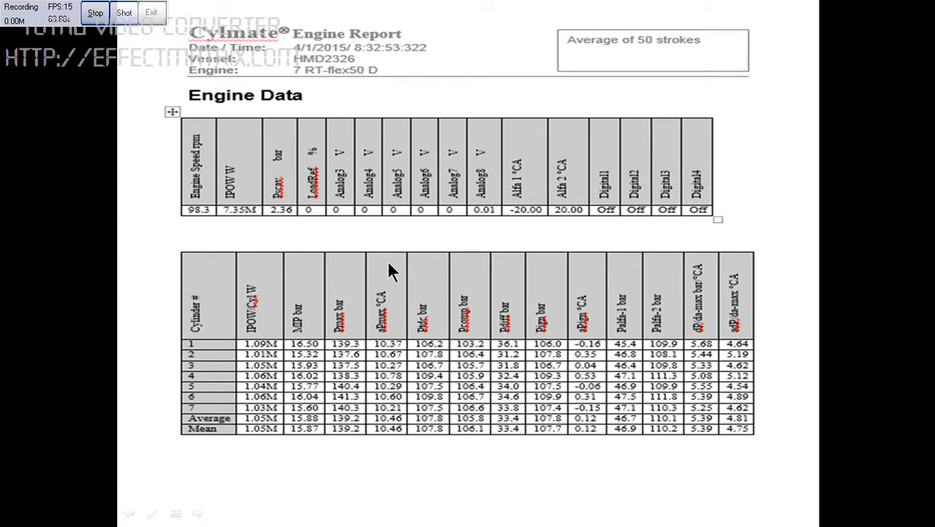
pyautogui.moveTo(511, 236)
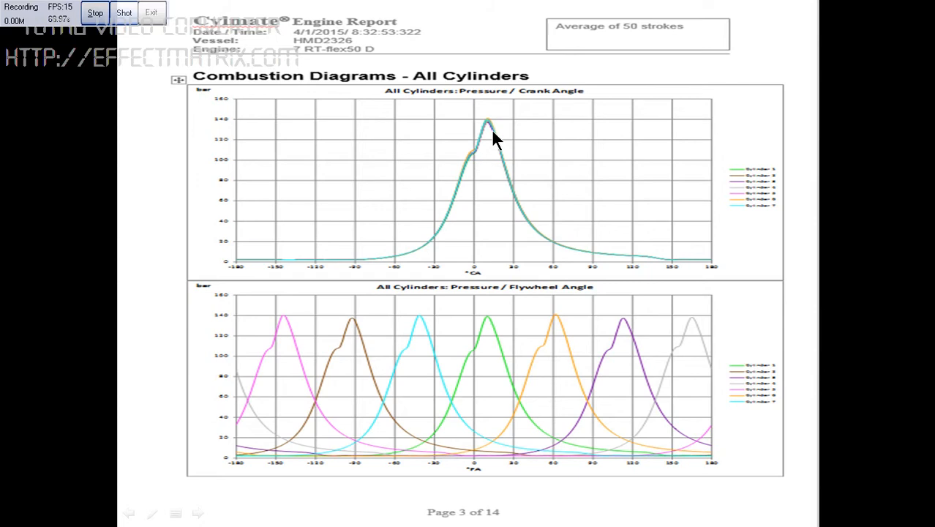
pyautogui.moveTo(459, 286)
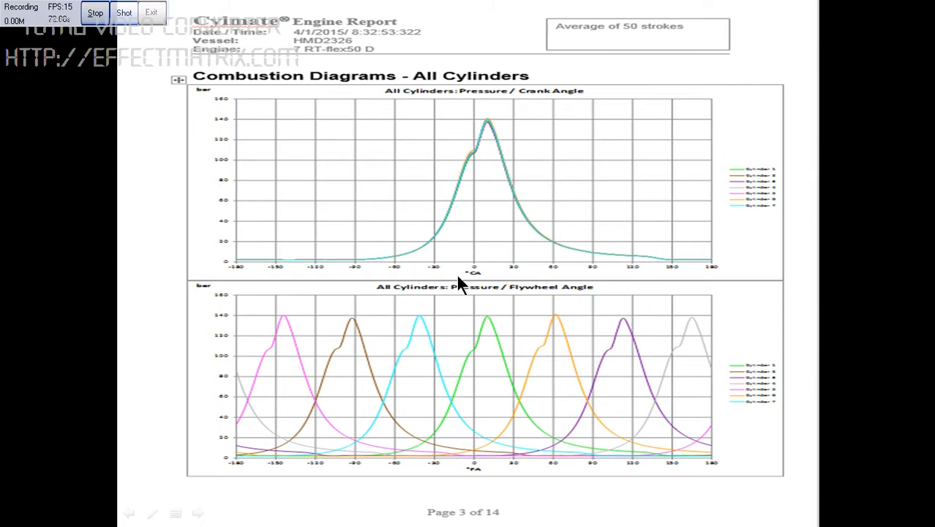
pyautogui.moveTo(454, 278)
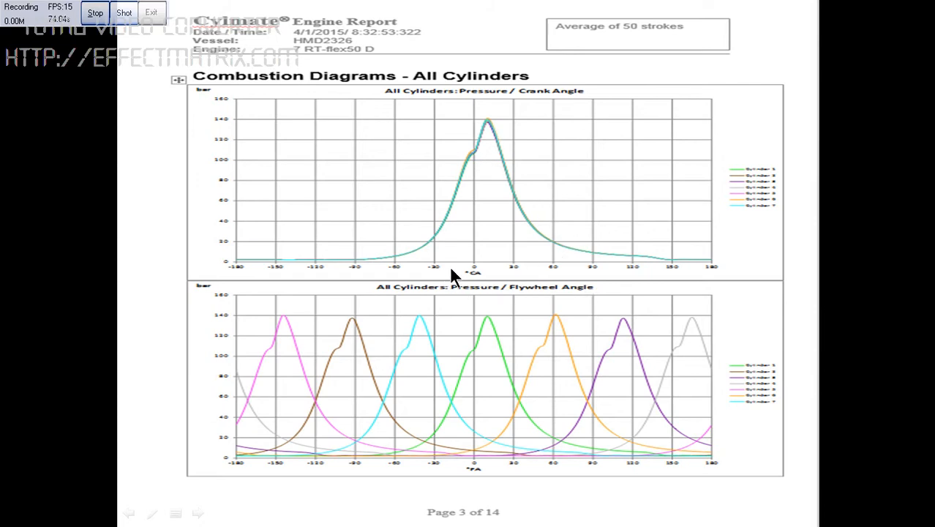
pyautogui.moveTo(388, 249)
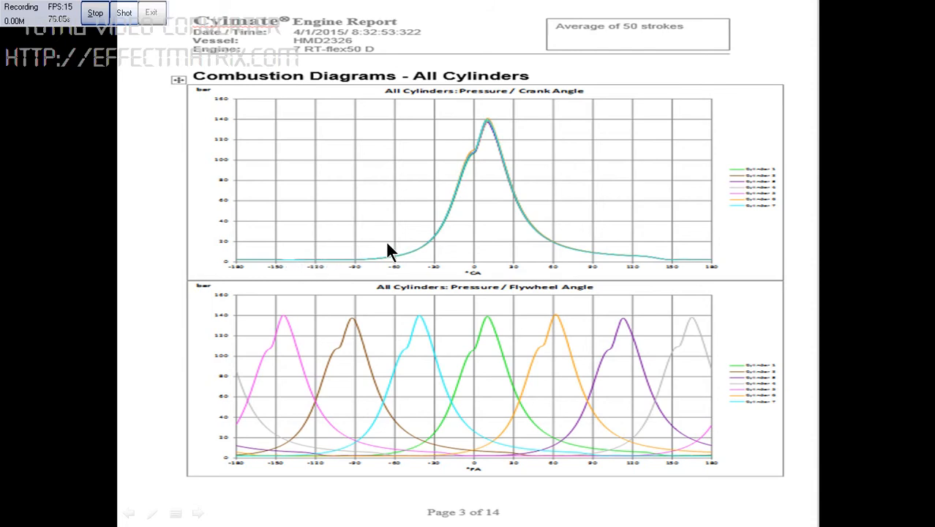
pyautogui.moveTo(285, 366)
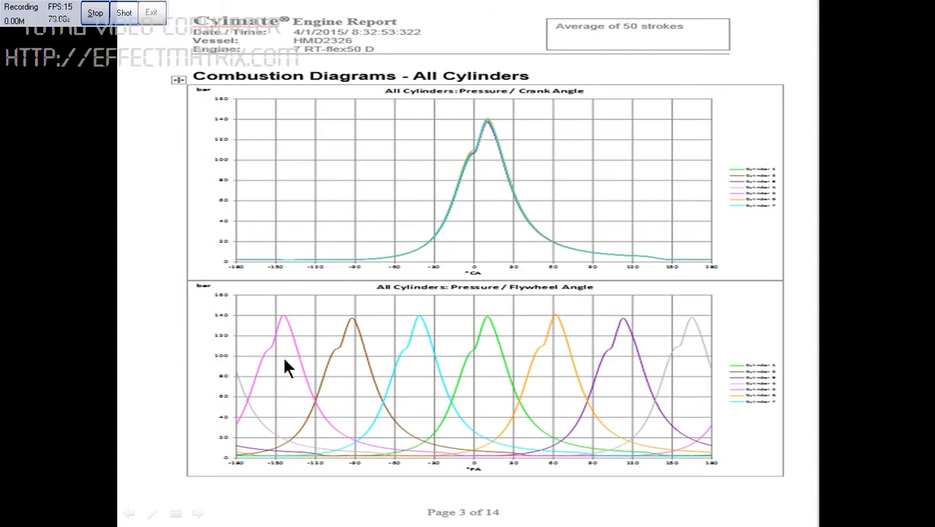
pyautogui.moveTo(608, 435)
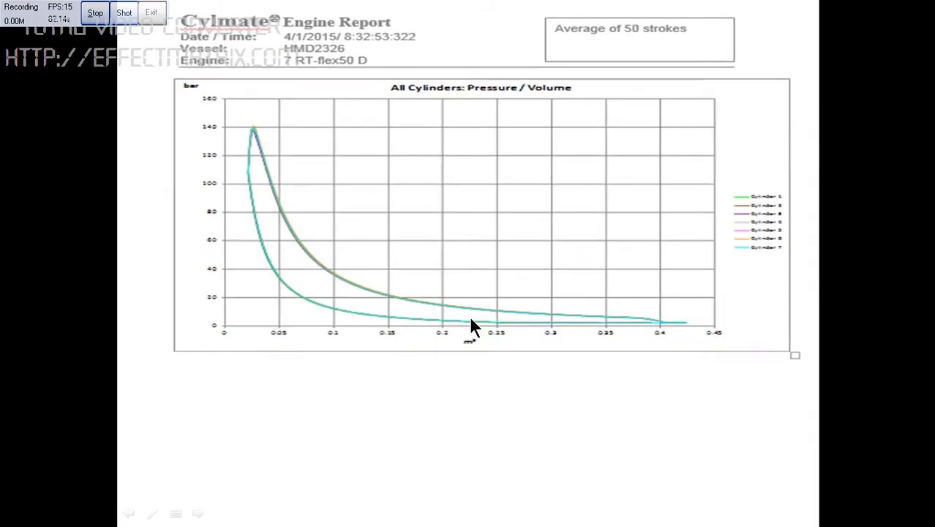
pyautogui.moveTo(450, 313)
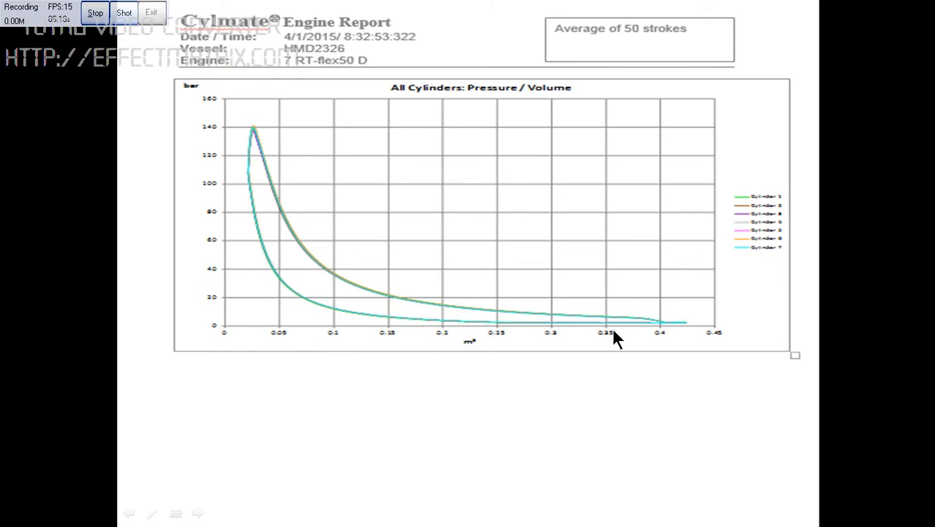
pyautogui.moveTo(401, 192)
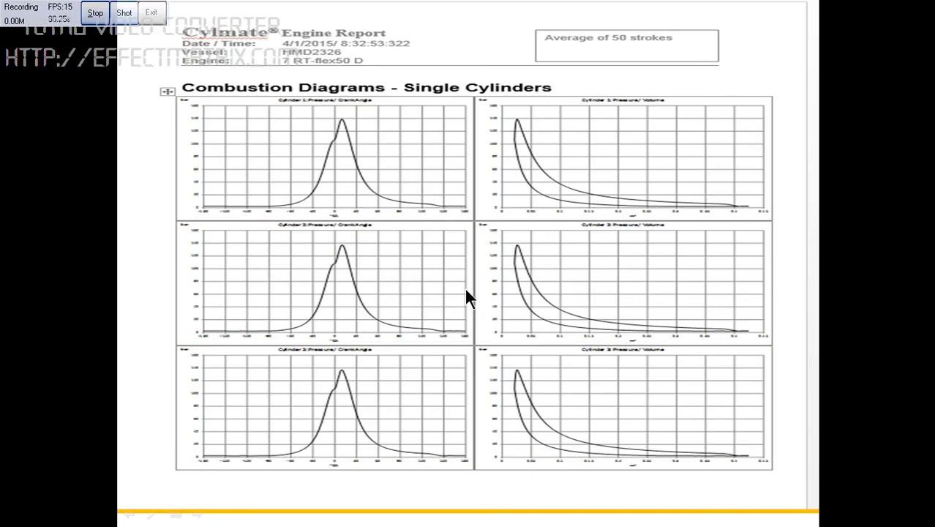
pyautogui.moveTo(341, 164)
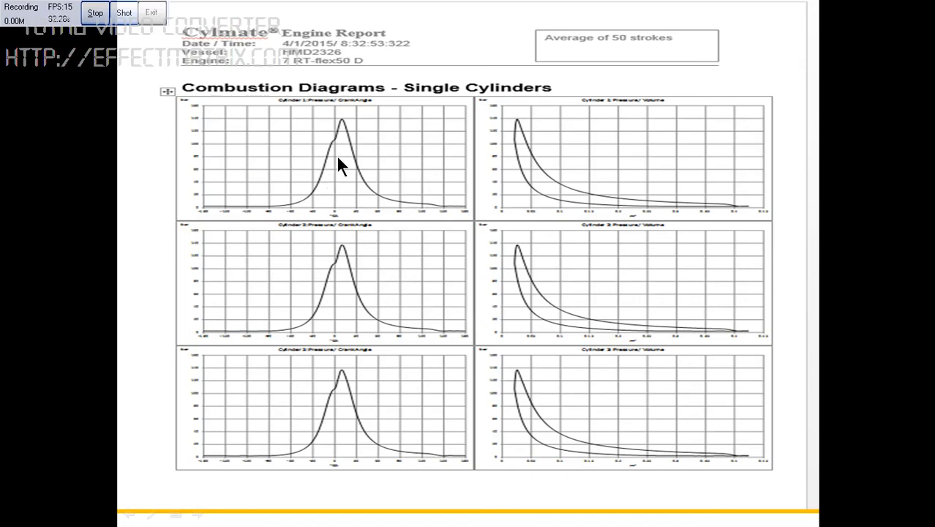
pyautogui.moveTo(287, 192)
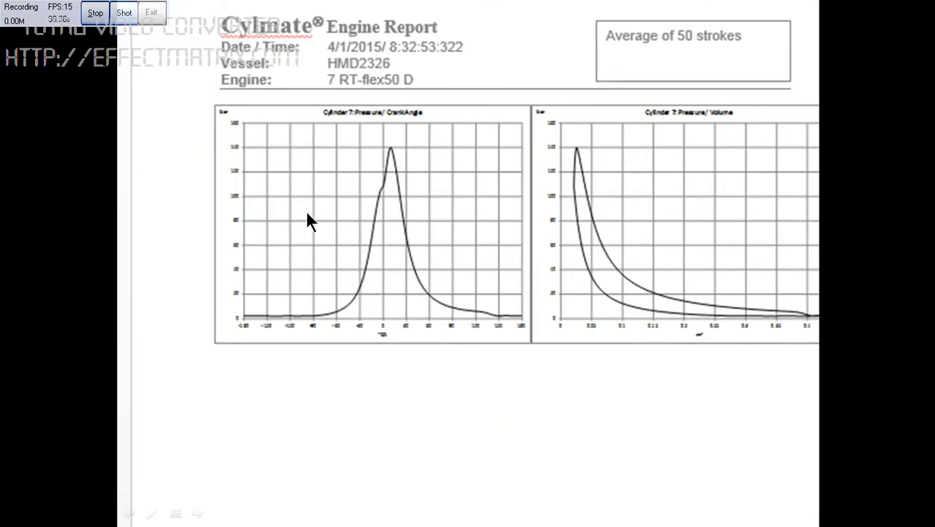
pyautogui.moveTo(532, 320)
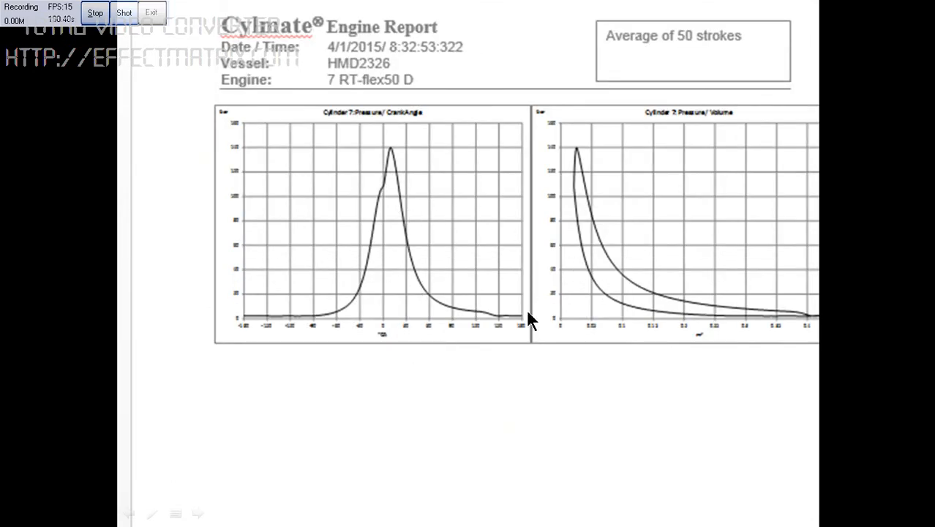
pyautogui.moveTo(349, 224)
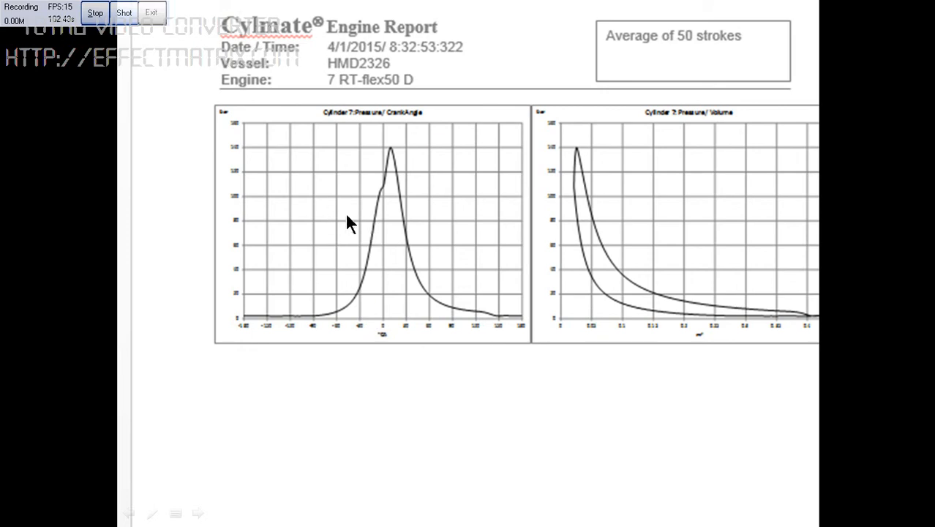
pyautogui.moveTo(128, 40)
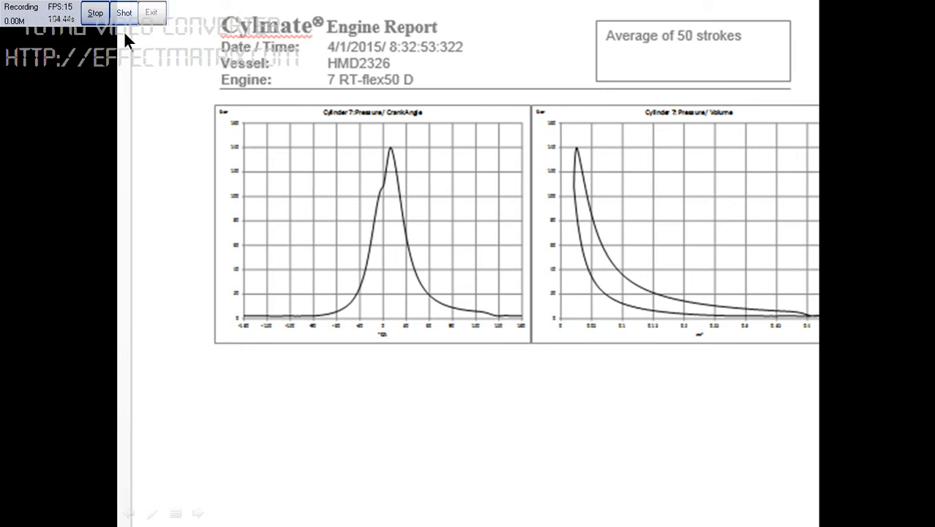